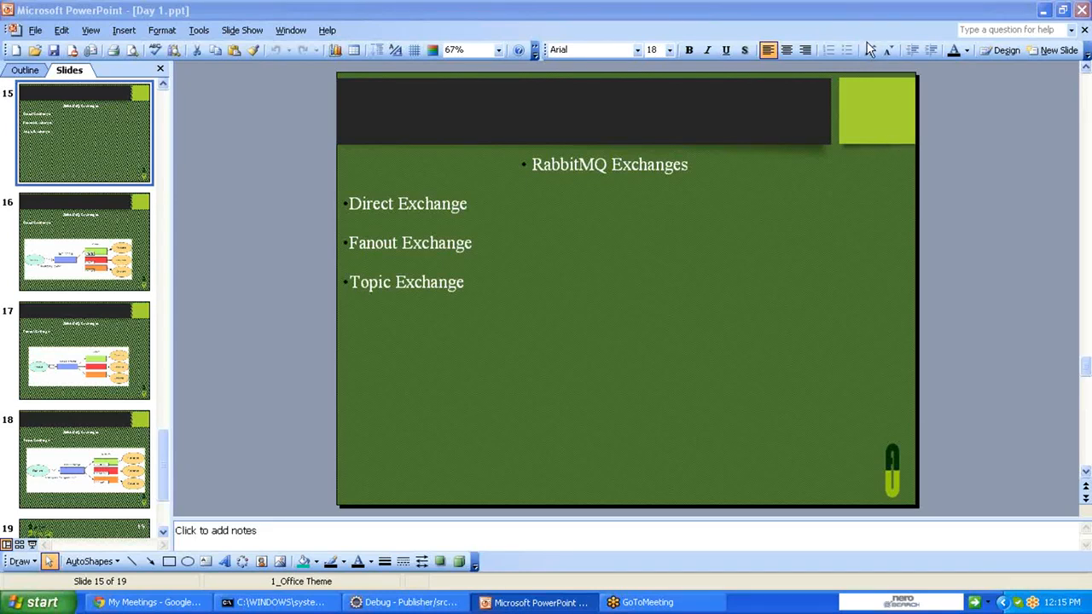
mouse_move(809, 201)
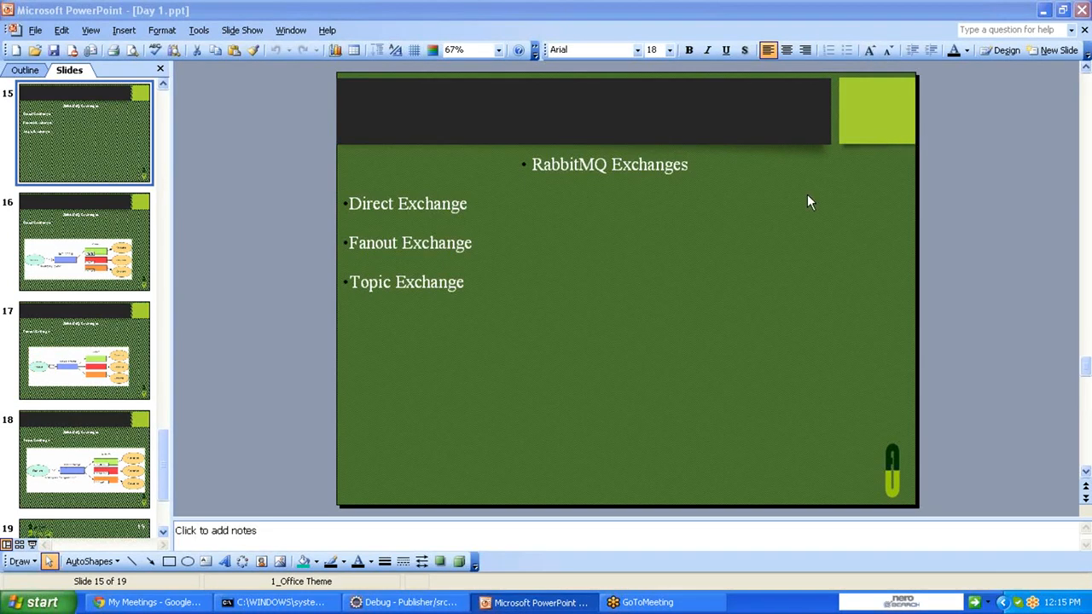
mouse_move(741, 293)
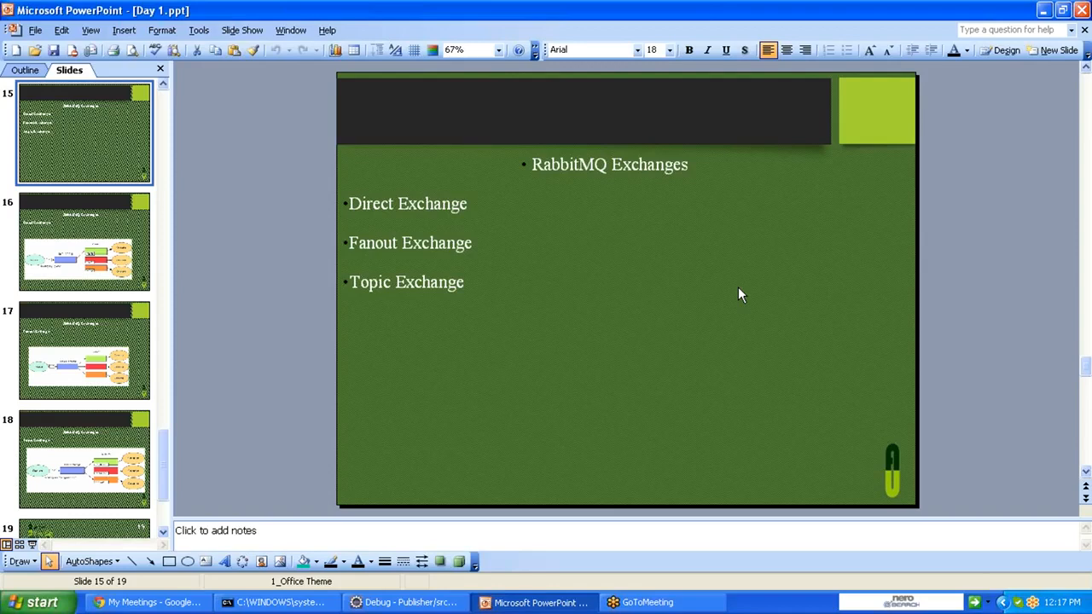
- Show slide 18's Topic Exchange diagram, routing key "first green fast" matched by wildcard queue patterns
click(84, 242)
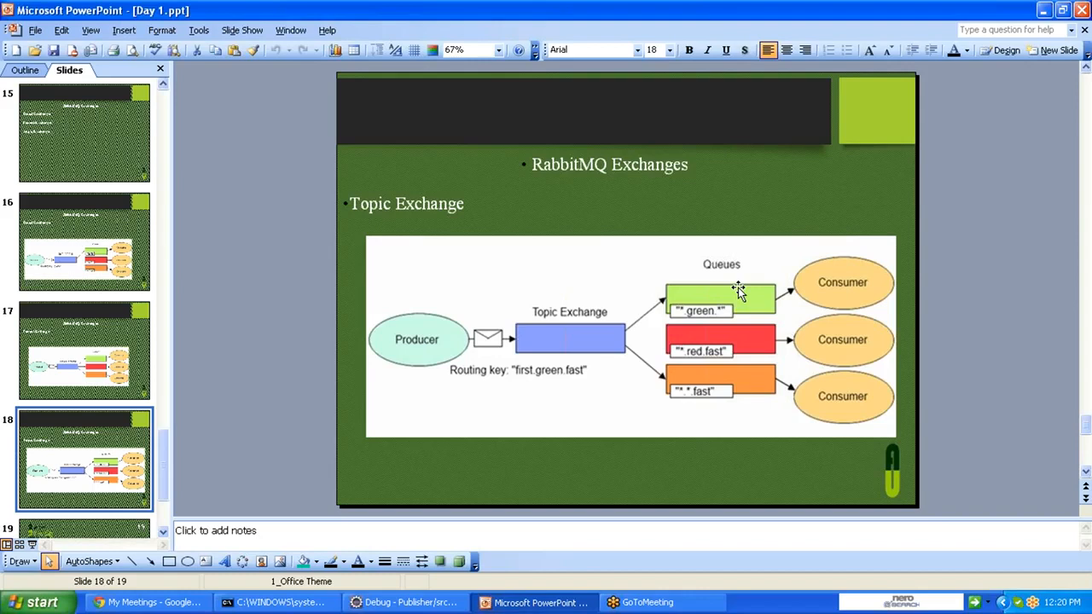
mouse_move(576, 345)
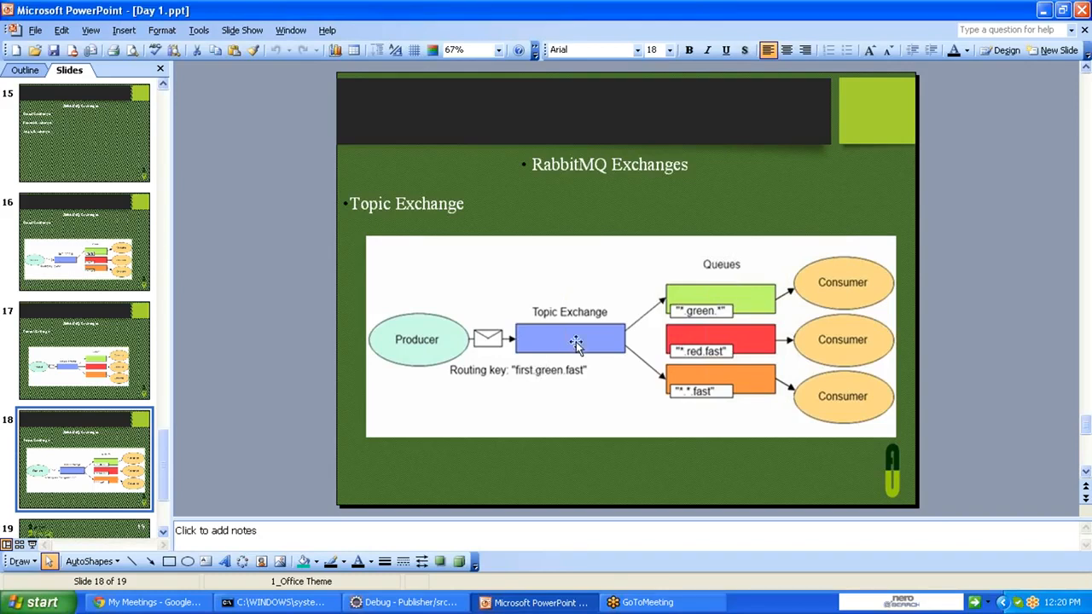
mouse_move(652, 331)
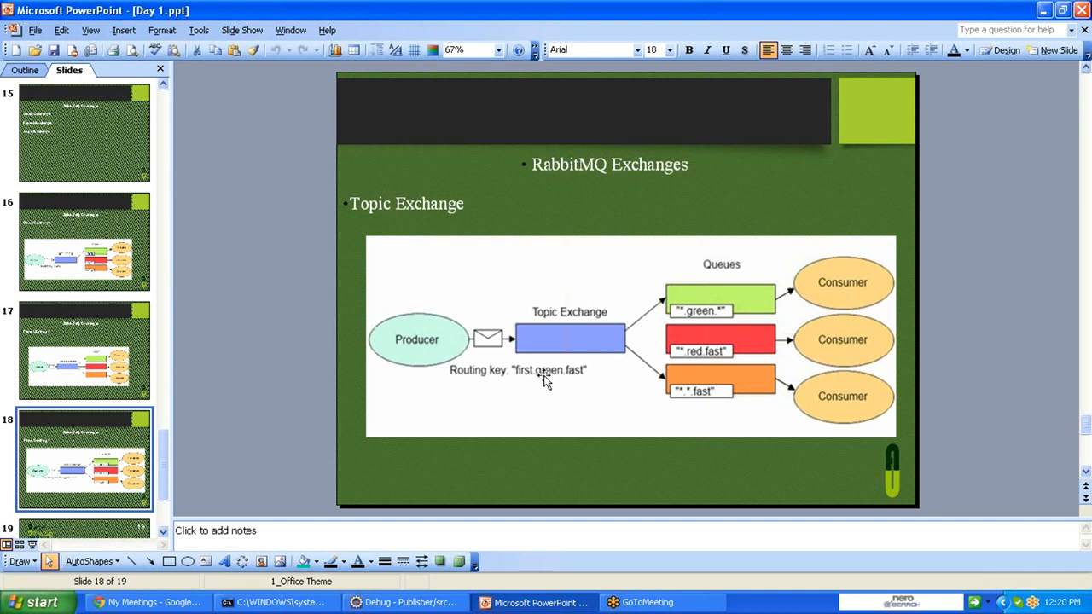
mouse_move(573, 382)
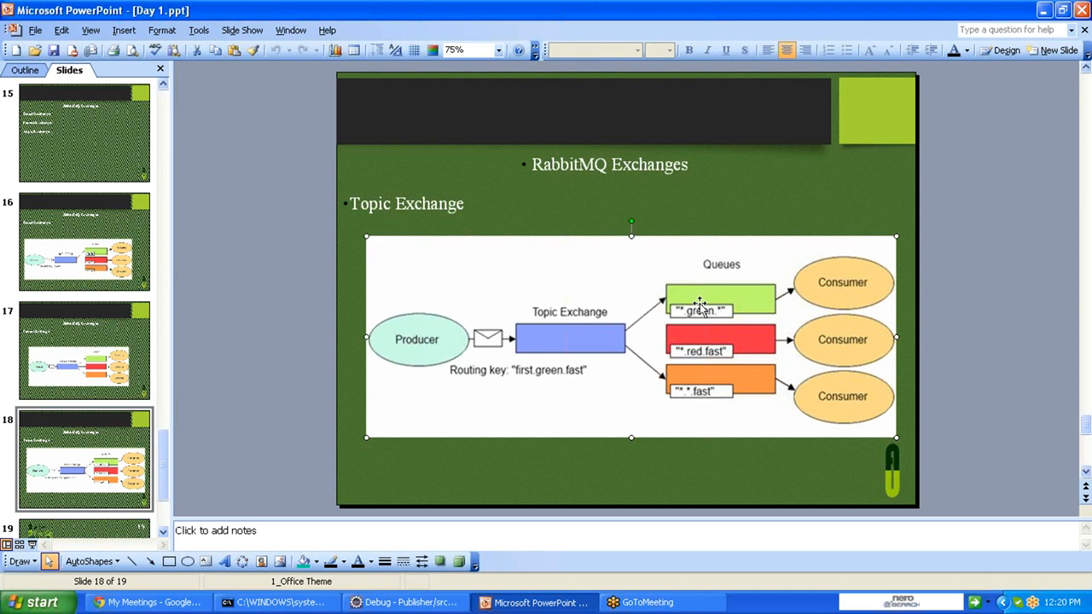
mouse_move(702, 361)
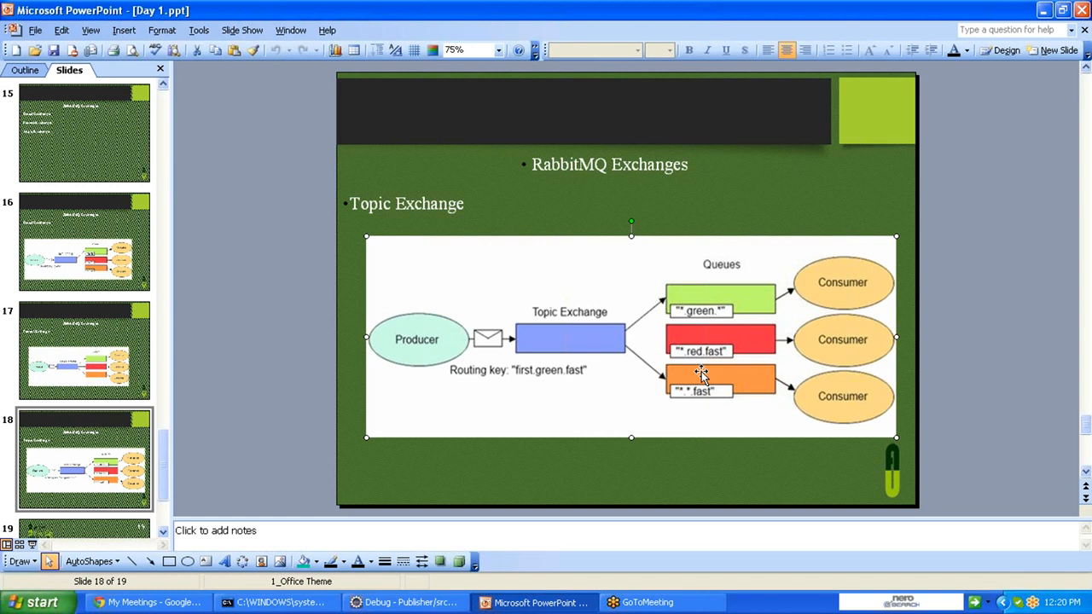
mouse_move(587, 457)
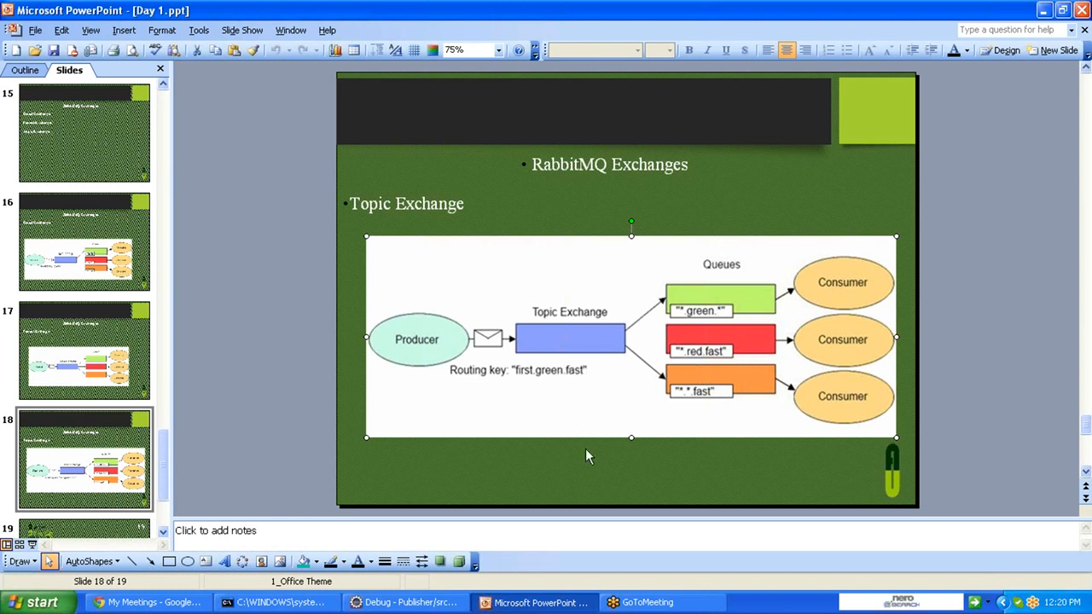
mouse_move(597, 475)
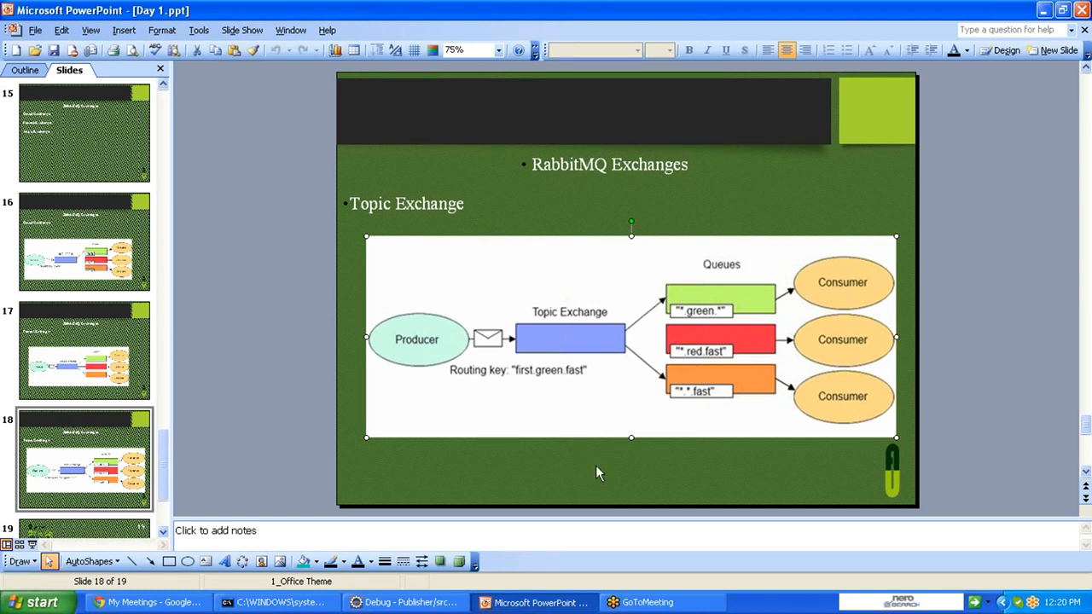